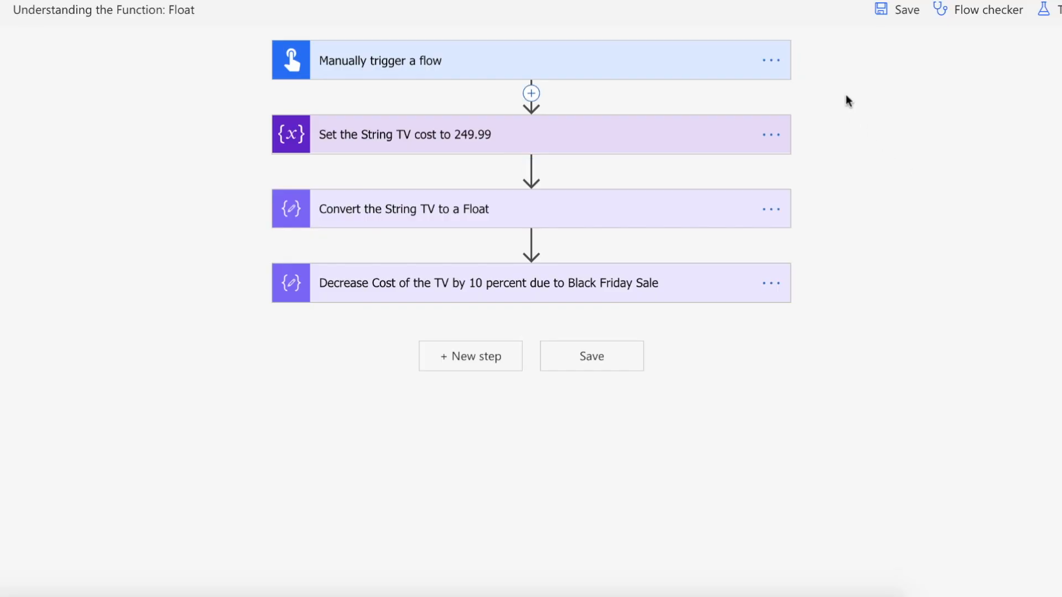
mouse_move(598, 66)
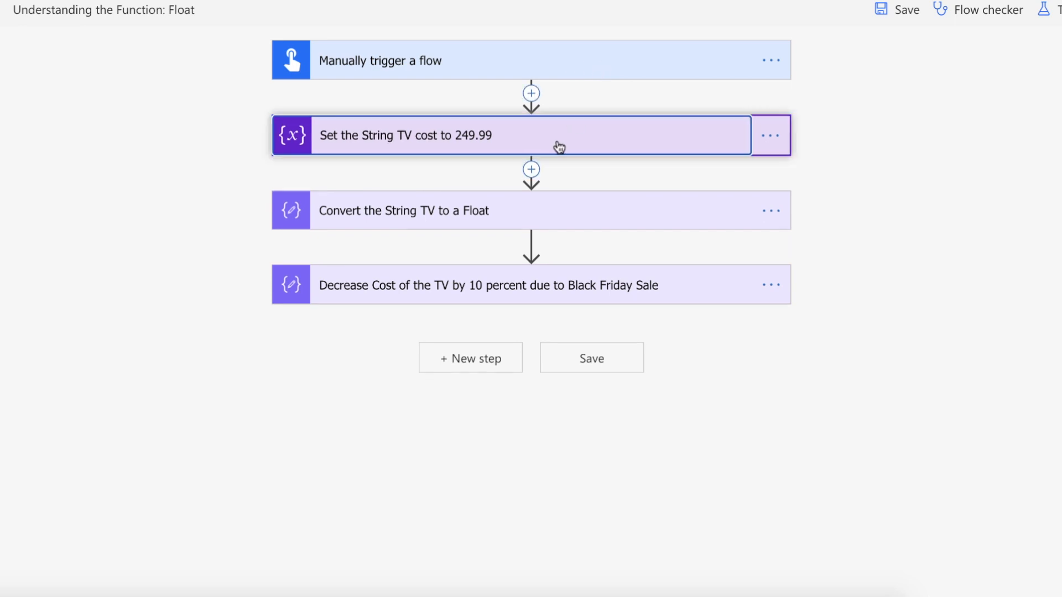
- Review the TV variable set to 249.99 and expand the Black Friday 10 percent discount step
click(512, 135)
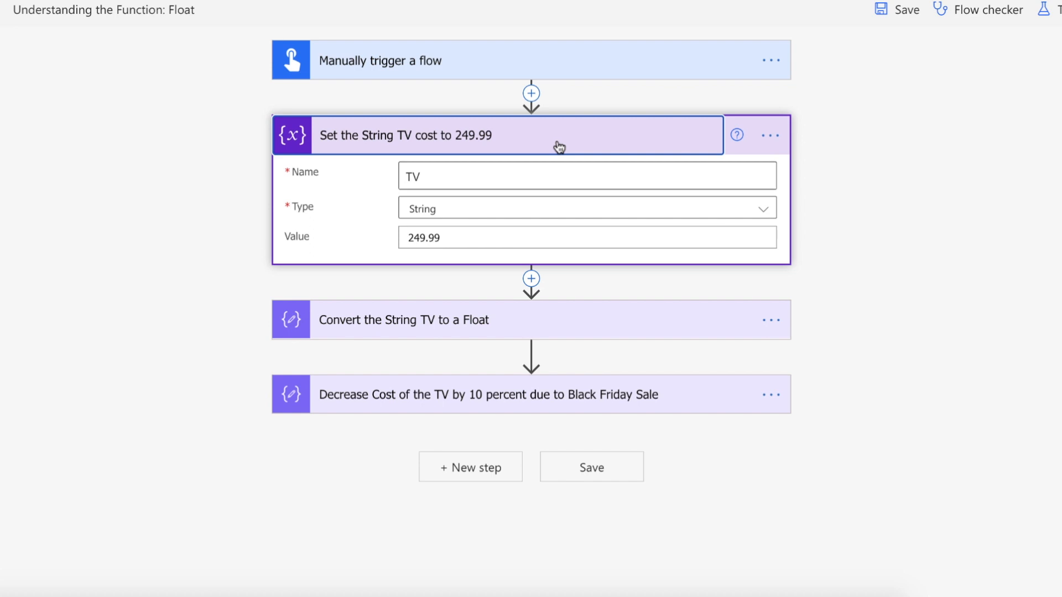
click(586, 175)
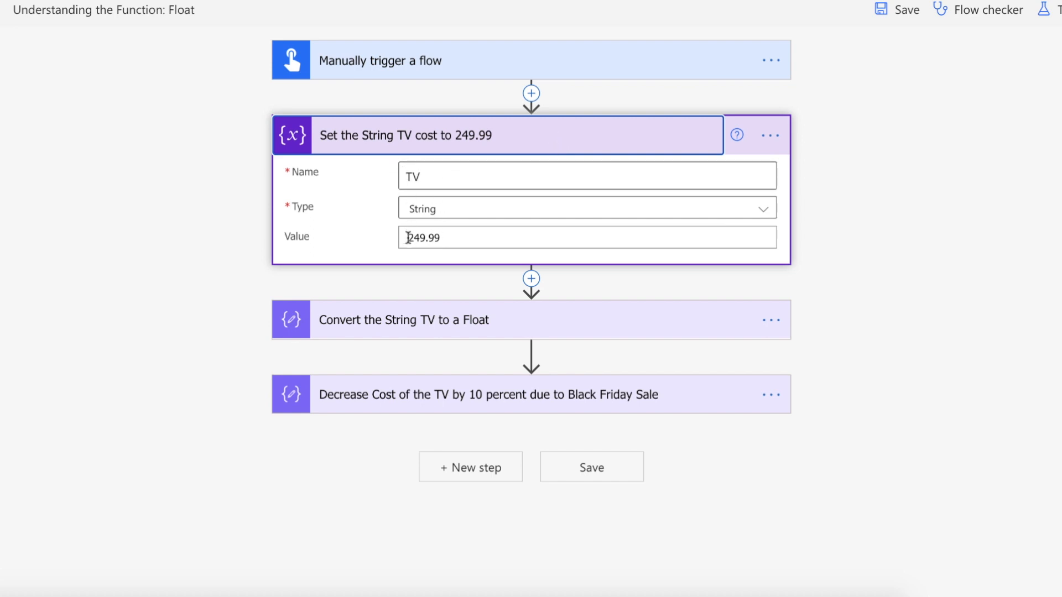
mouse_move(440, 237)
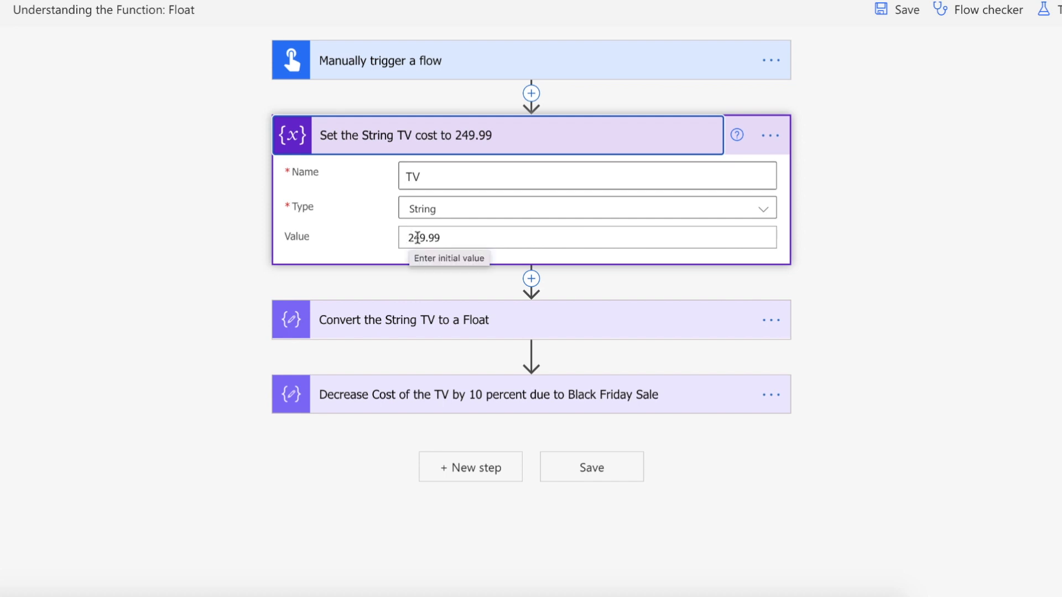
mouse_move(556, 132)
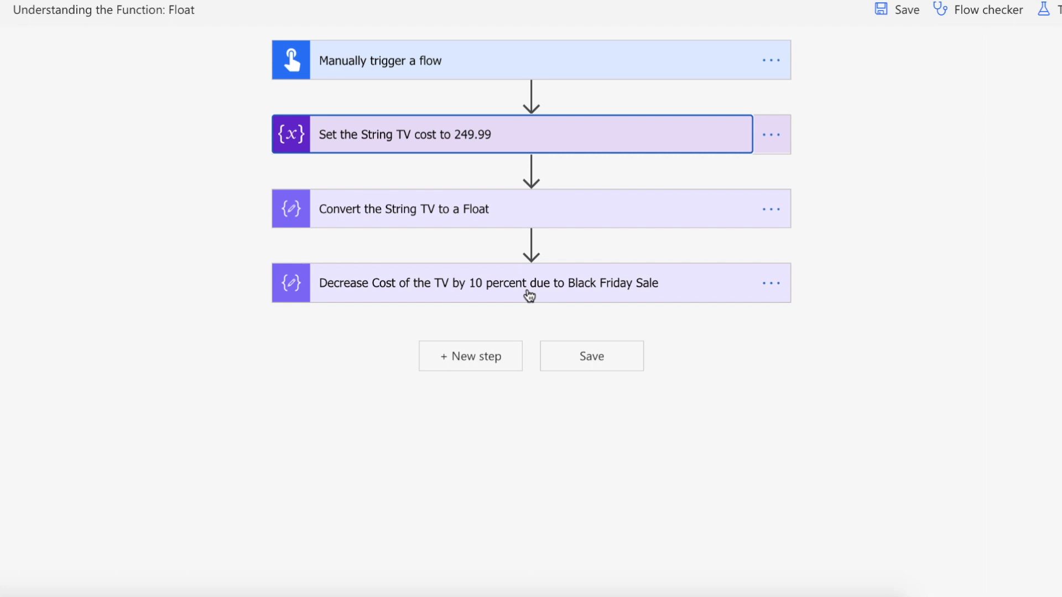
mouse_move(467, 293)
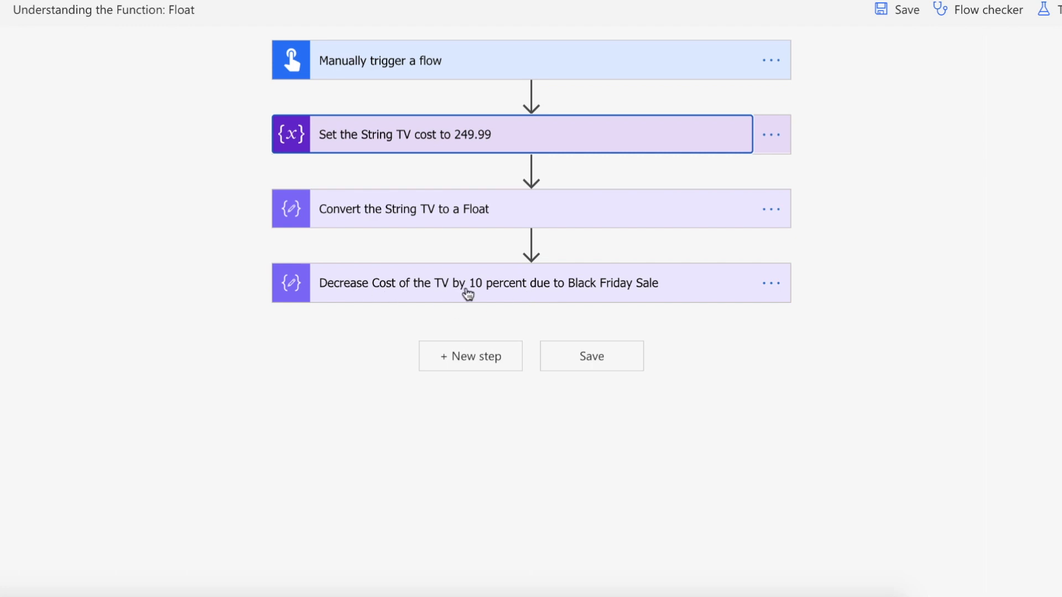
mouse_move(551, 297)
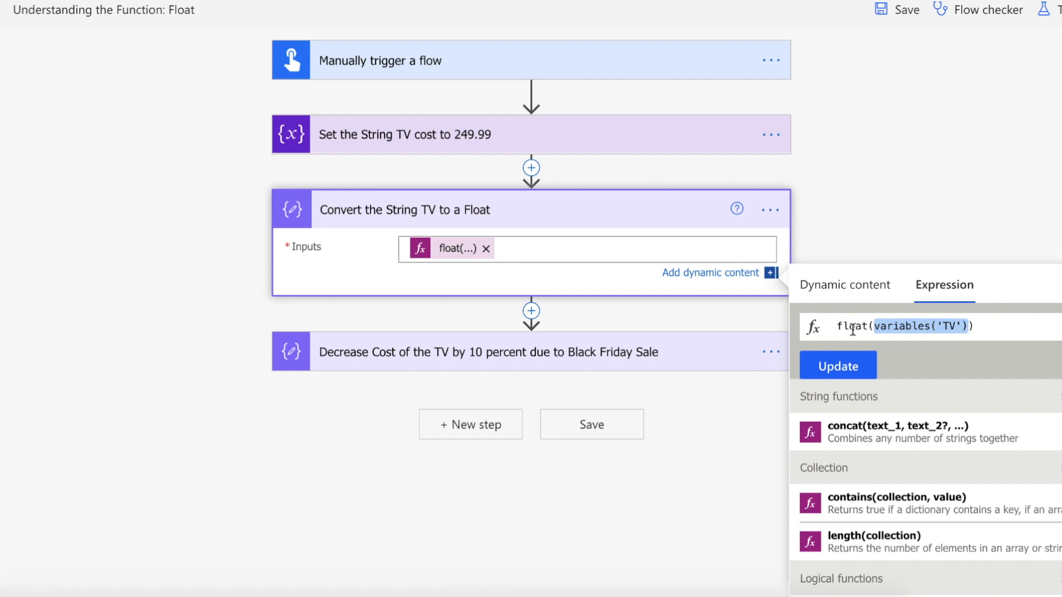
click(837, 366)
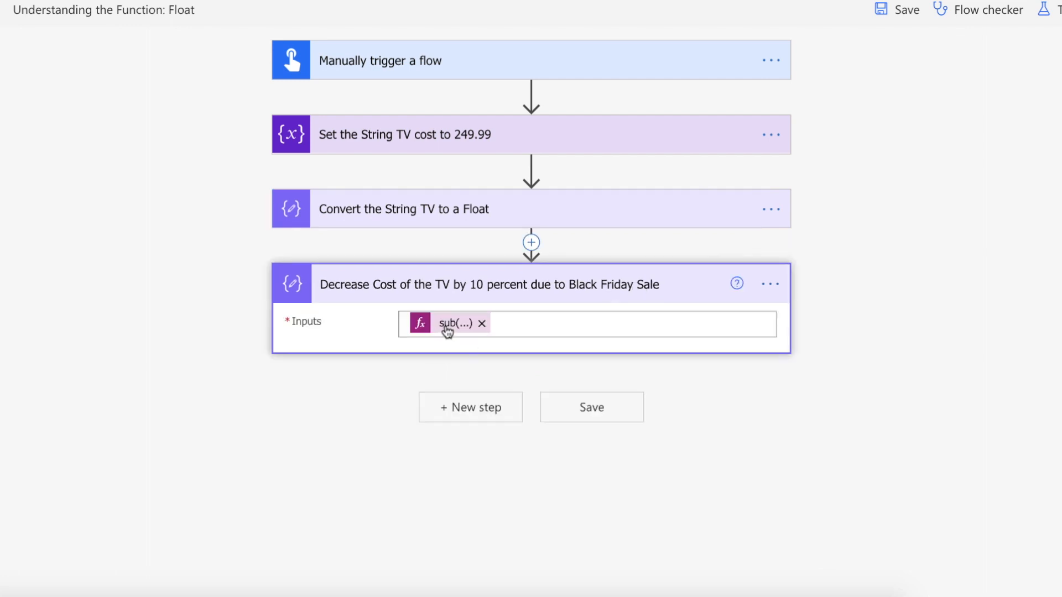
- View the sub(...) discount expression, then test the flow with a manually performed trigger and run it
click(453, 323)
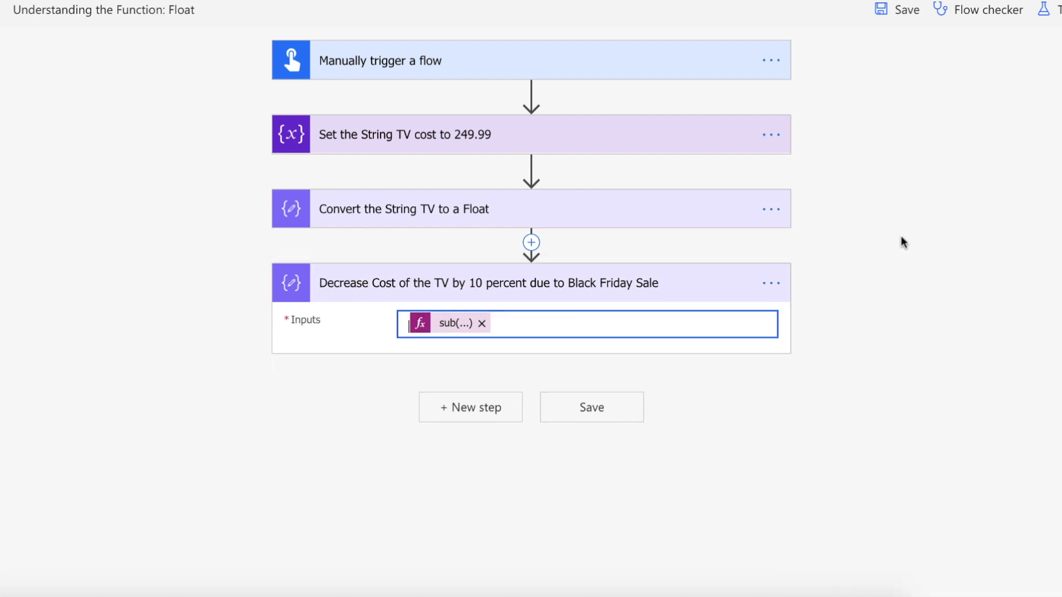
click(1055, 10)
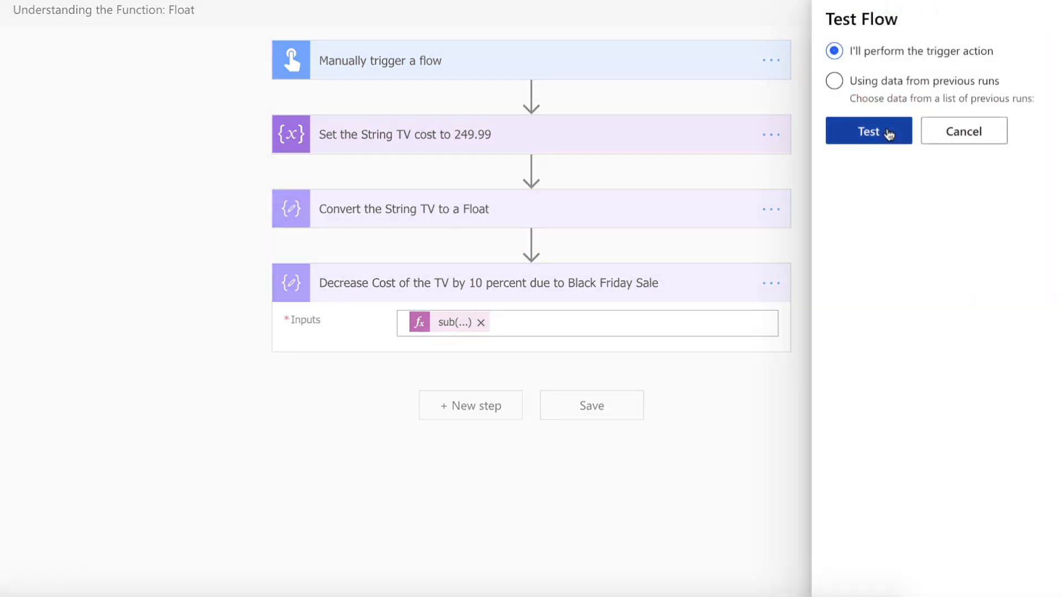
click(868, 131)
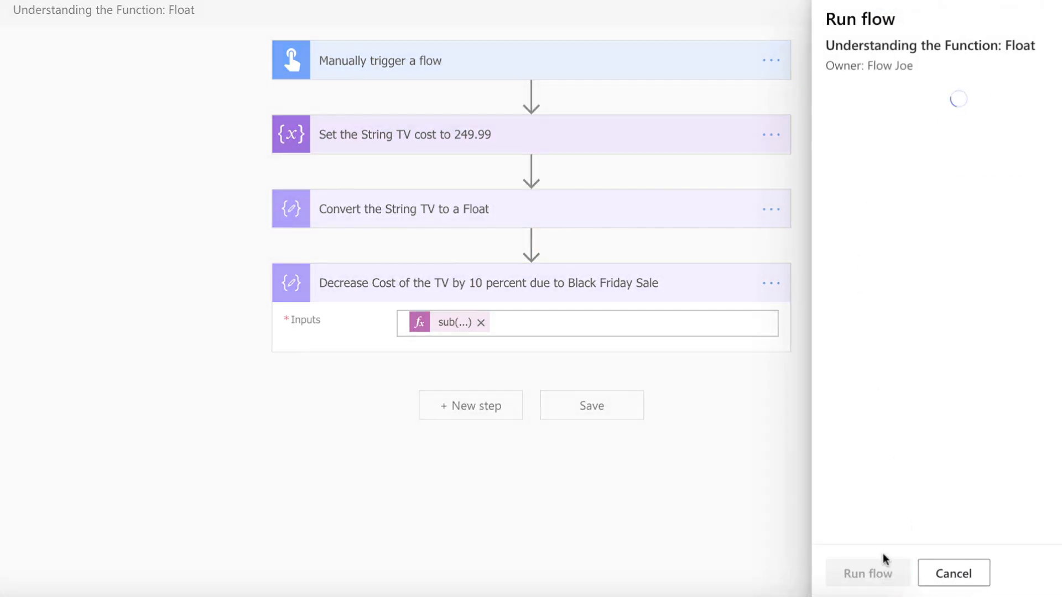
click(867, 572)
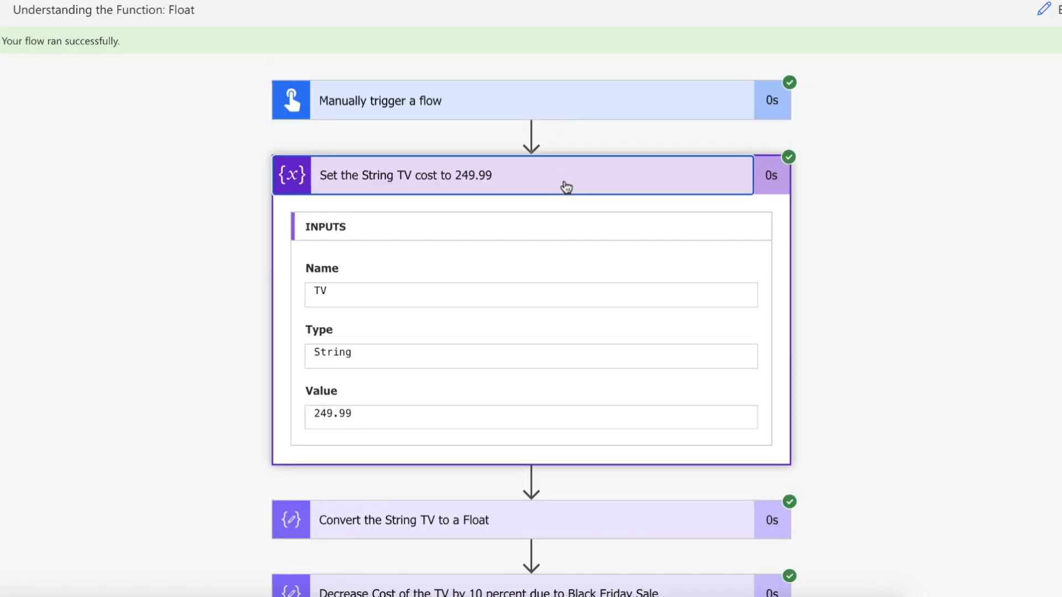
- Inspect the conversion step's run output of 249.99, collapse it, and expand the discount step's results
double_click(332, 414)
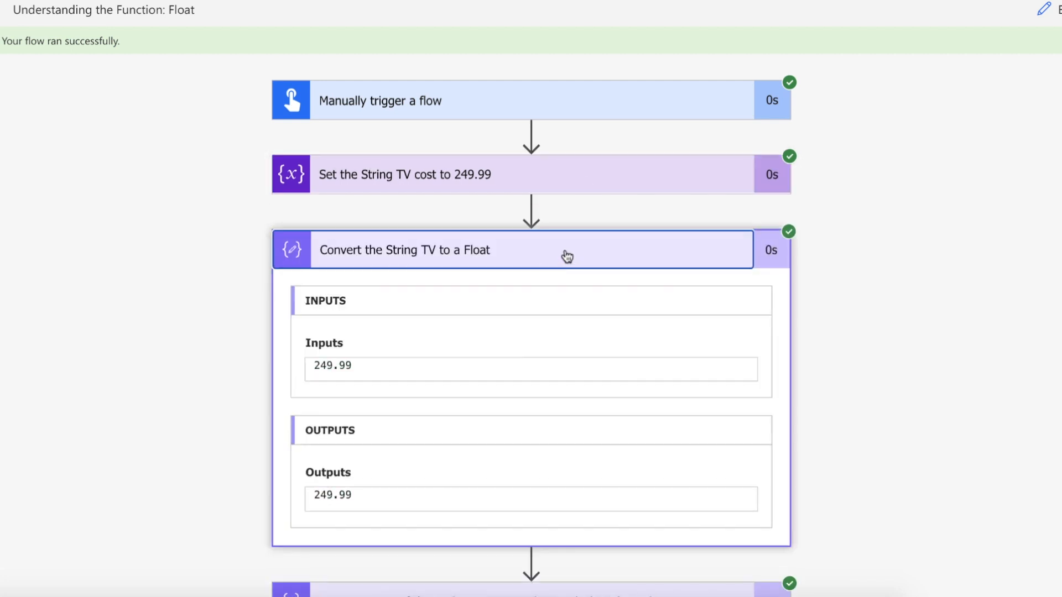
double_click(331, 499)
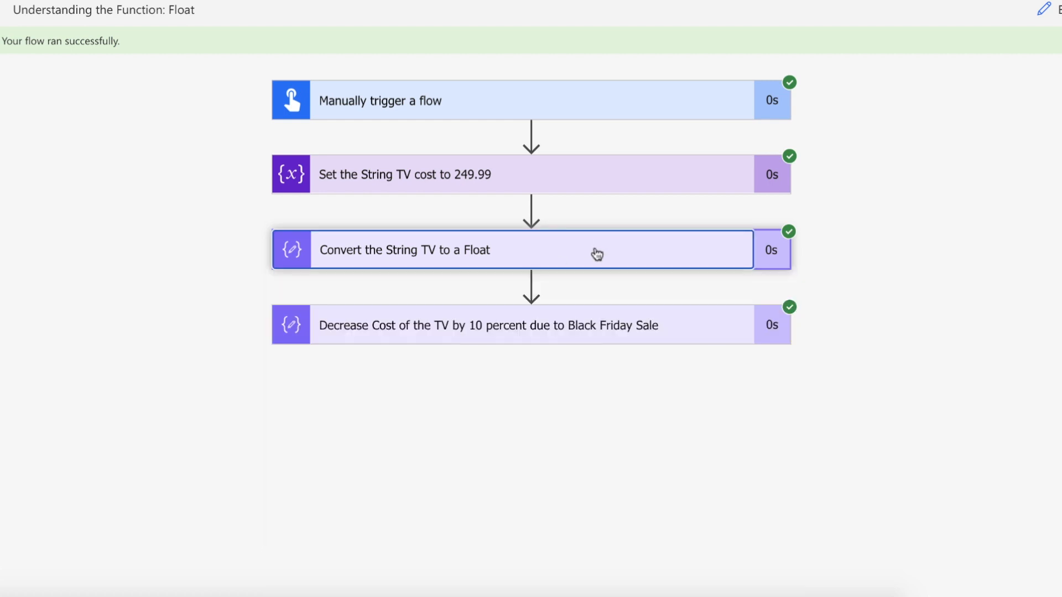
mouse_move(554, 335)
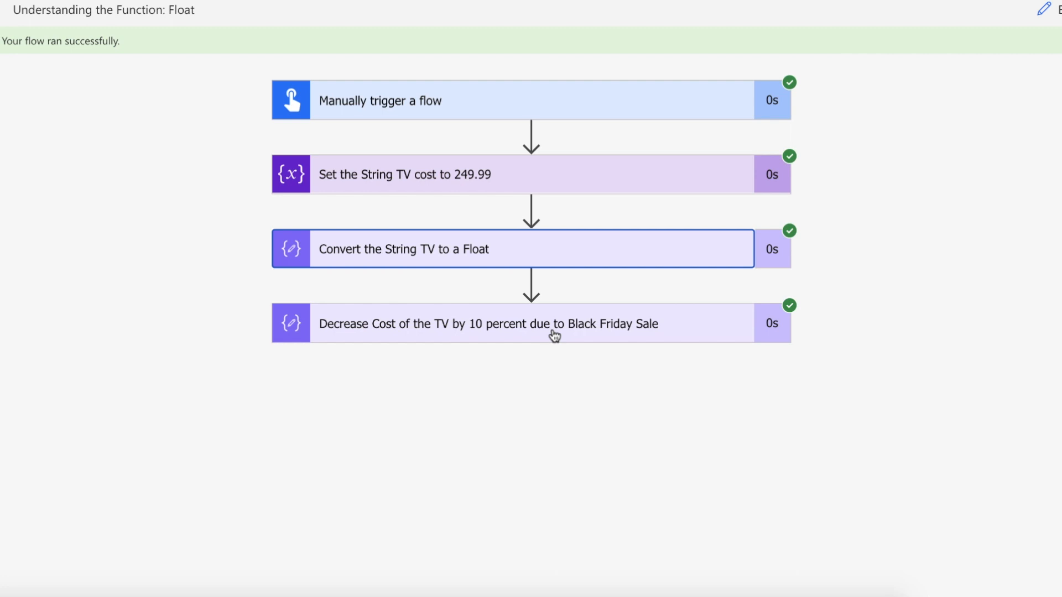
click(488, 324)
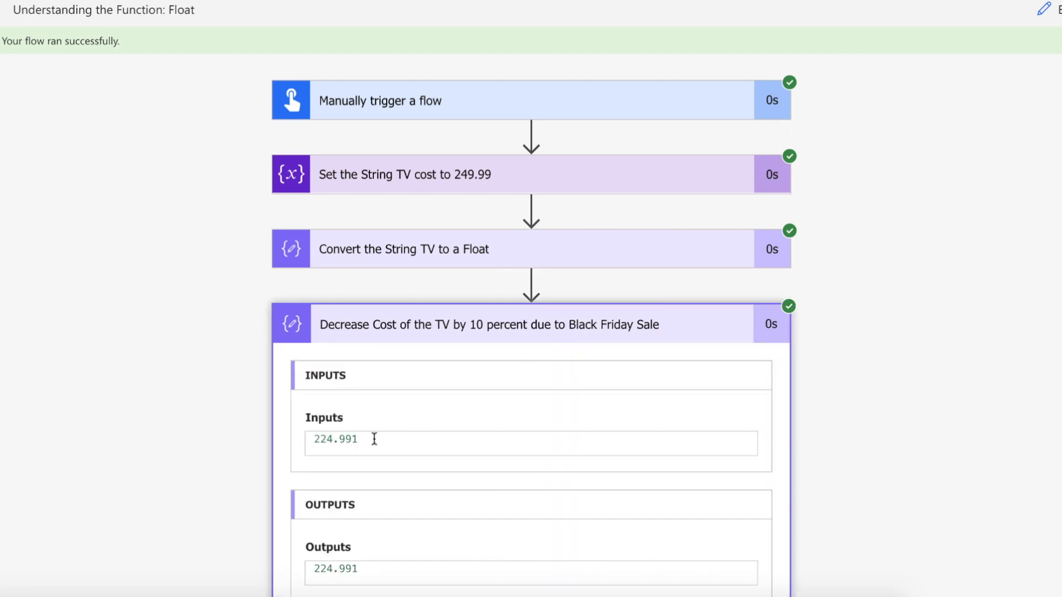
- Select the discounted result 224.991 in the discount step's run output
double_click(334, 439)
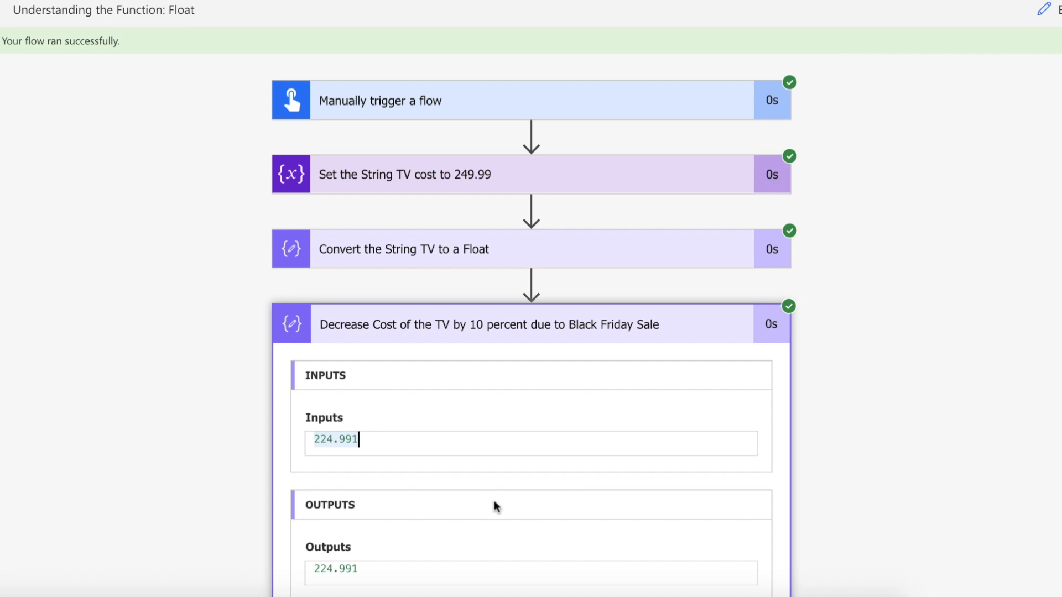
mouse_move(539, 369)
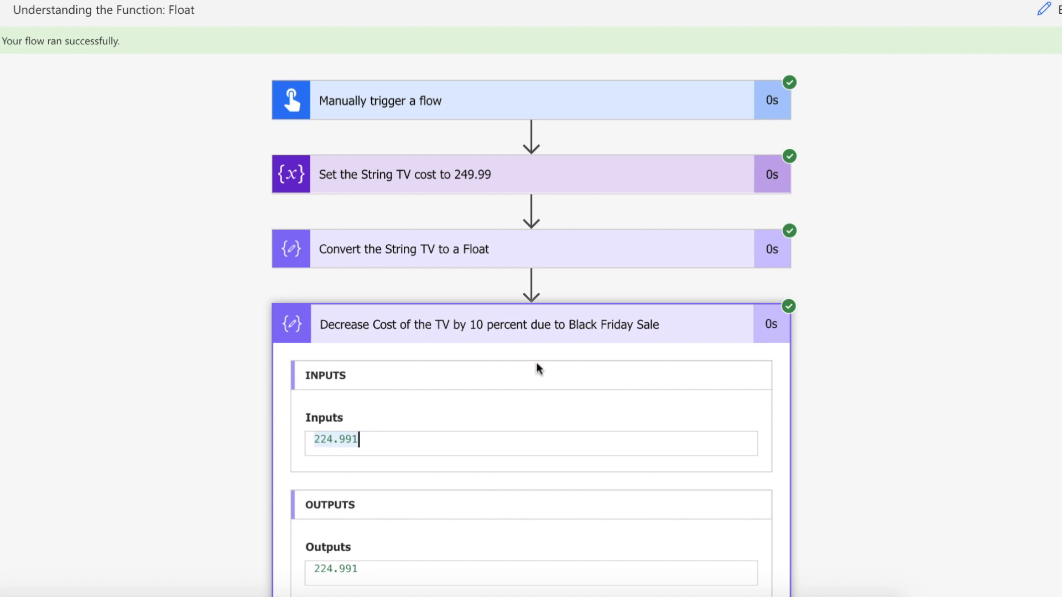